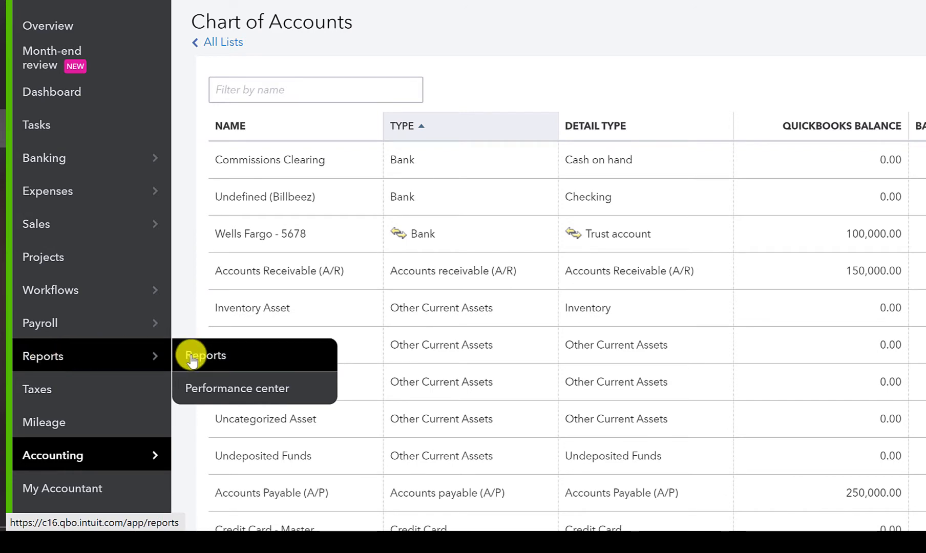
Step: Open the Balance Sheet favorite from Reports and review the account balances
click(206, 354)
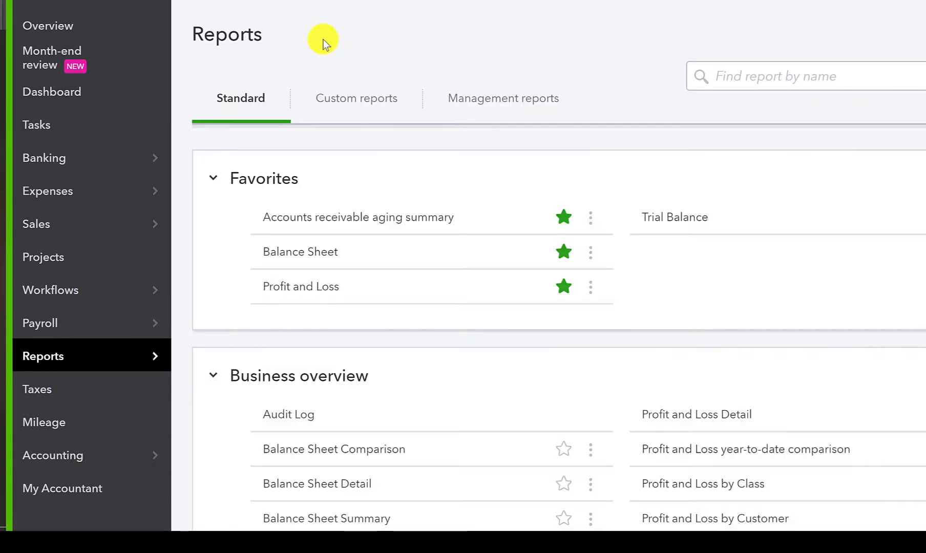
click(299, 252)
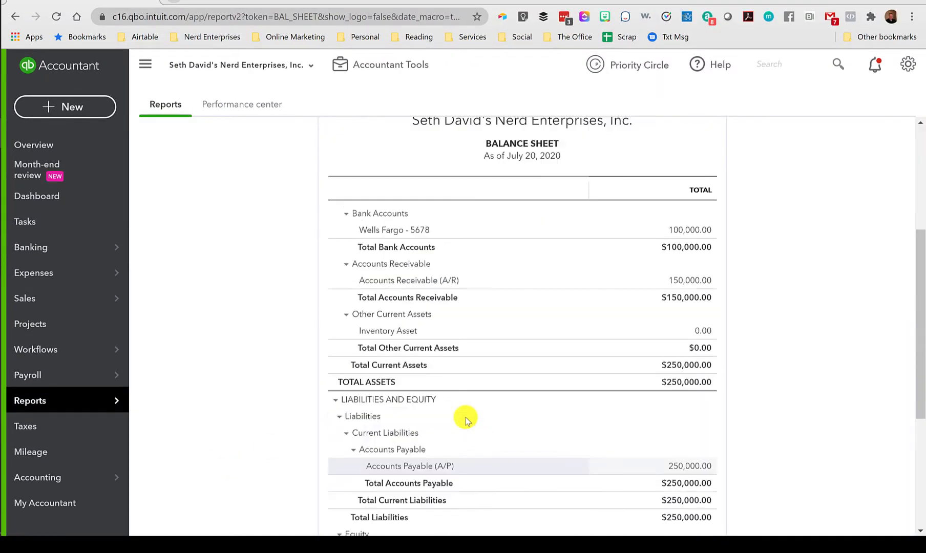
scroll(down, 3)
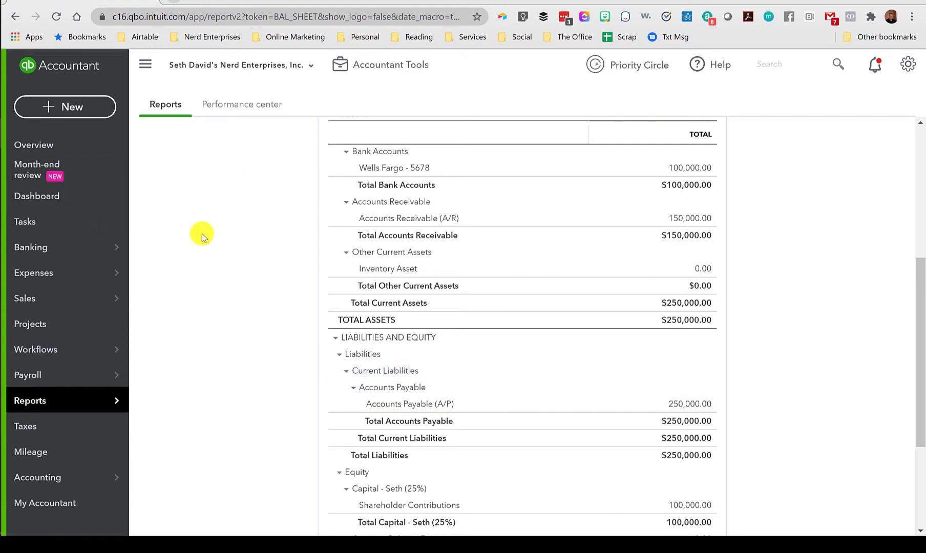
Step: Show the Customers list under Sales with Raymond Reddington's 150,000 balance
click(30, 400)
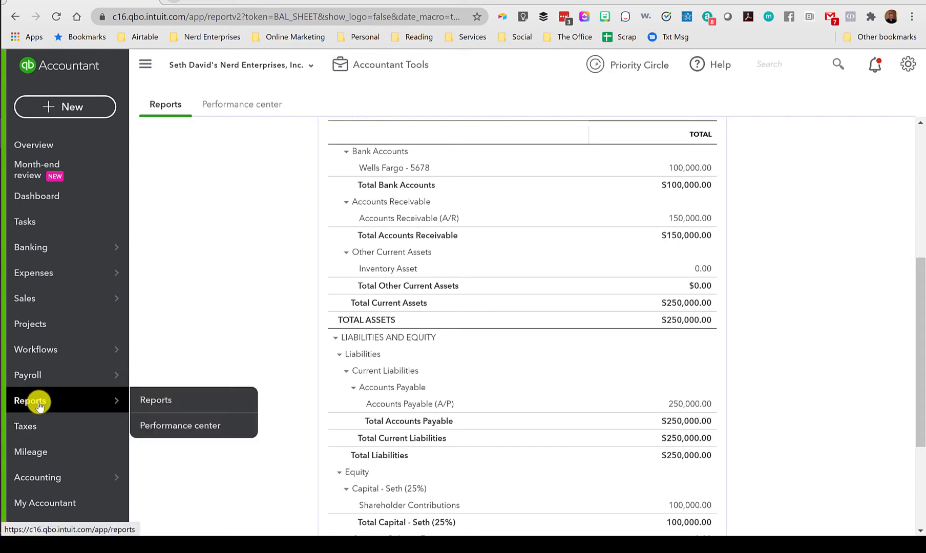
mouse_move(24, 298)
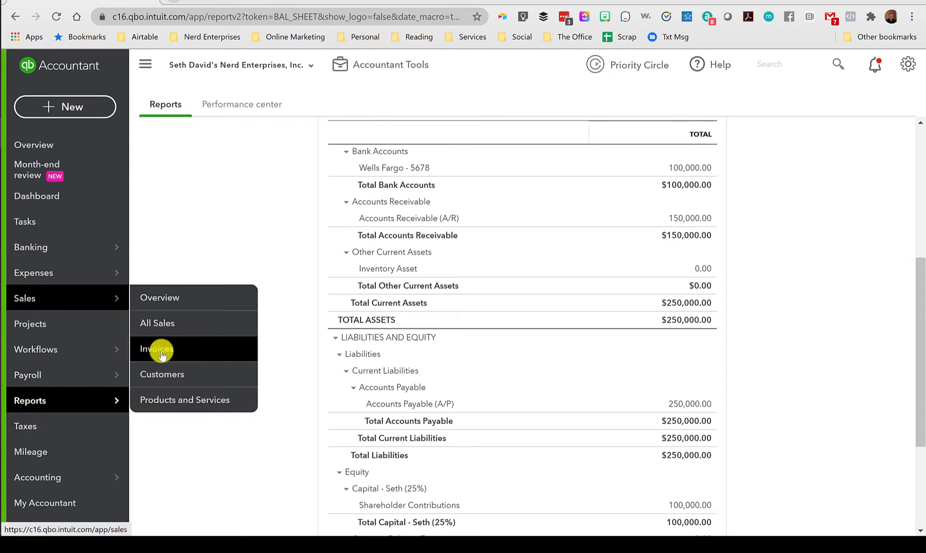
click(160, 374)
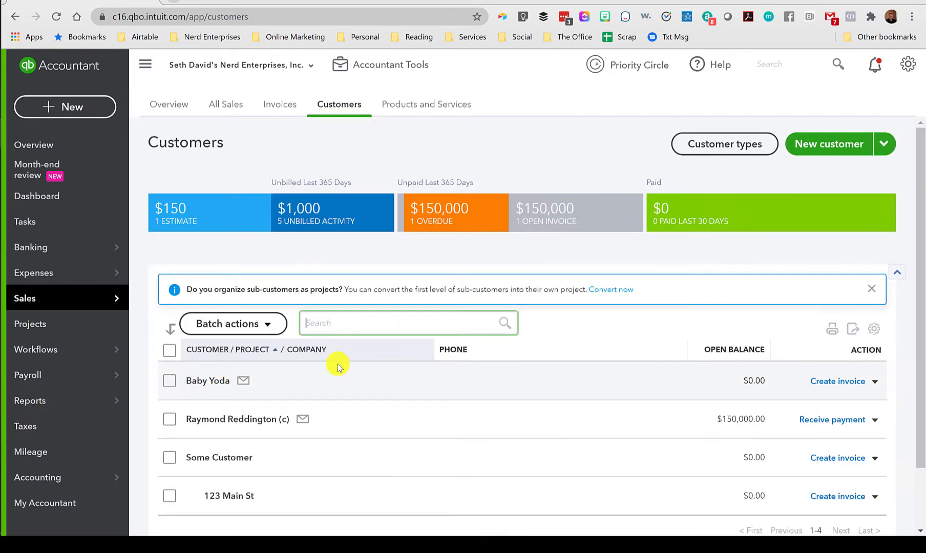
scroll(down, 3)
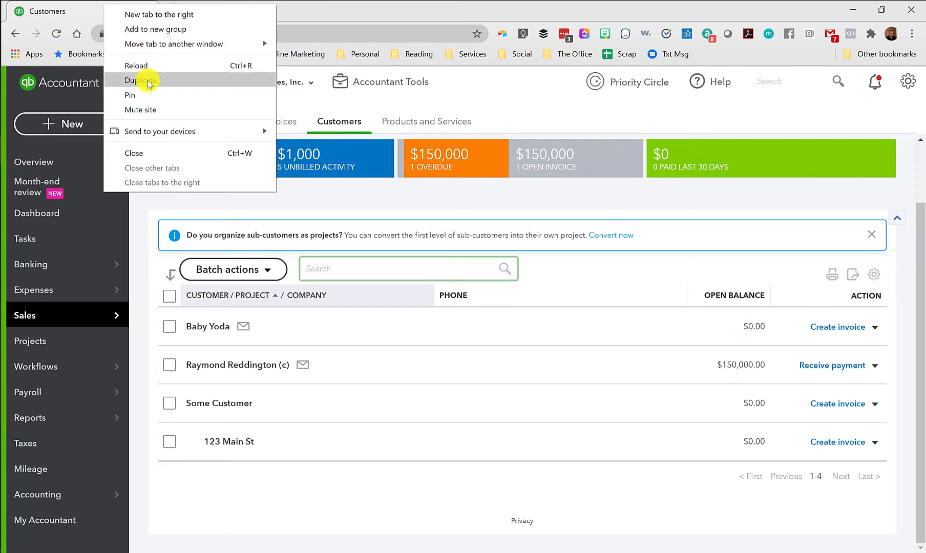
Step: Duplicate the browser tab and show the Vendors list with Reddington's 250,000 balance
click(141, 79)
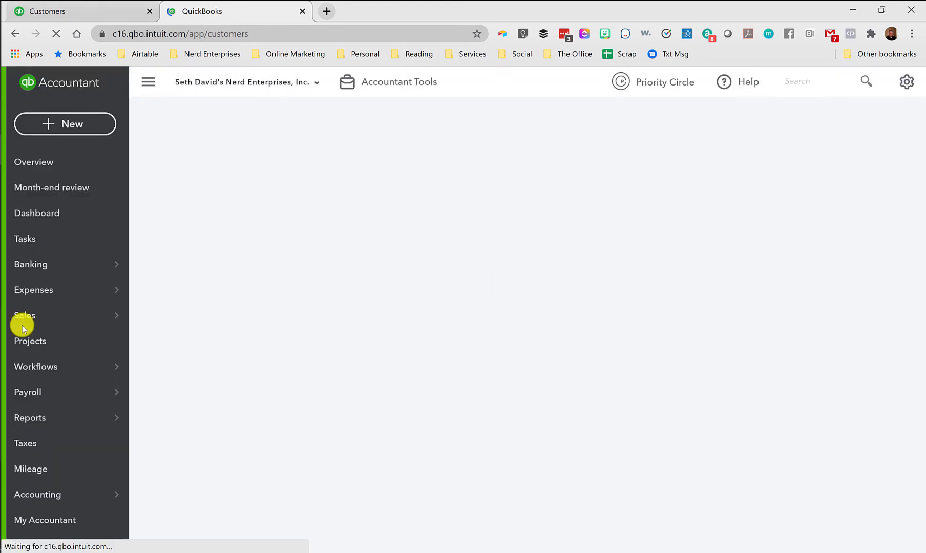
click(25, 316)
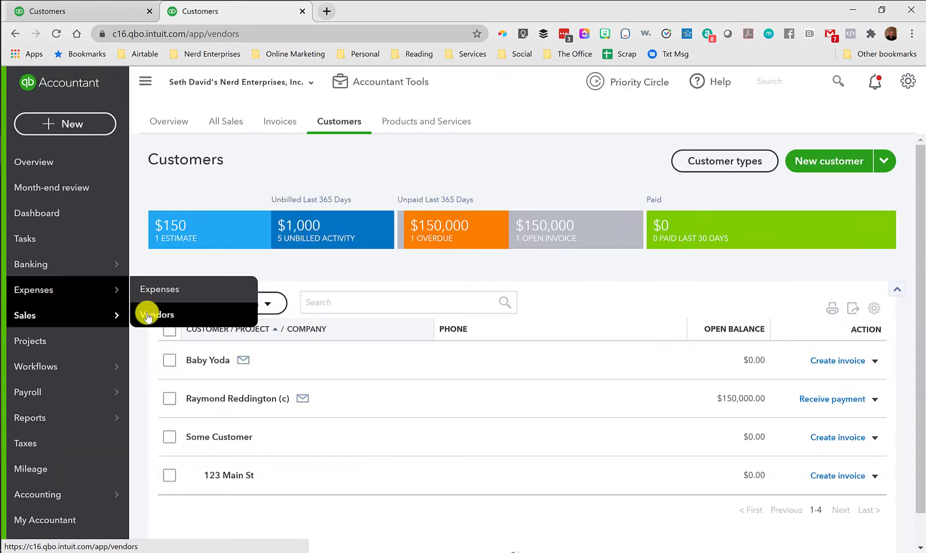
click(159, 315)
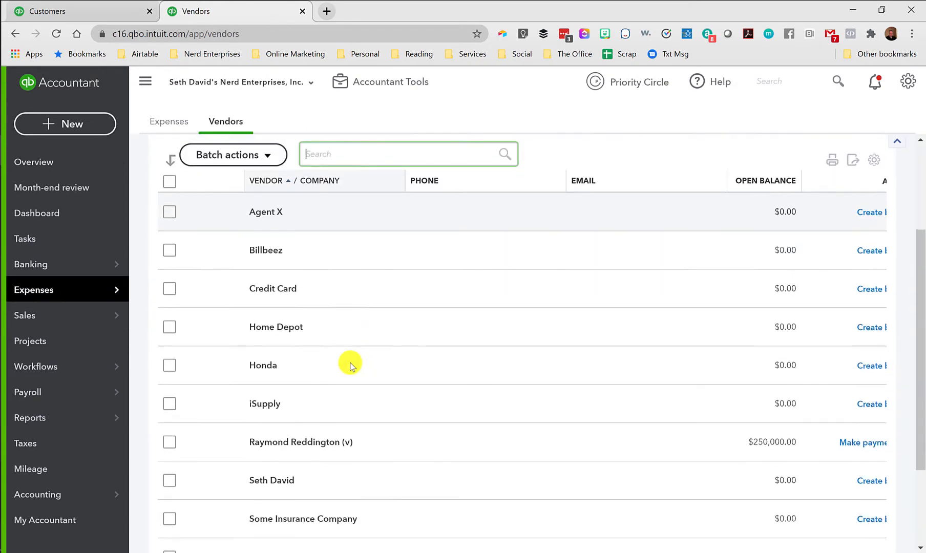
scroll(down, 3)
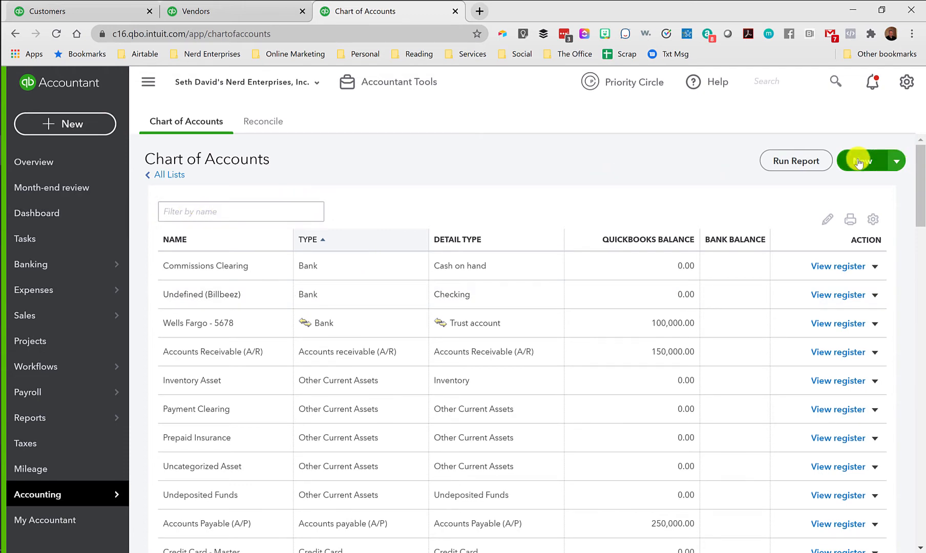
Step: Create a new Bank / Cash on hand account named 'Barter Clearing' and save it
click(863, 161)
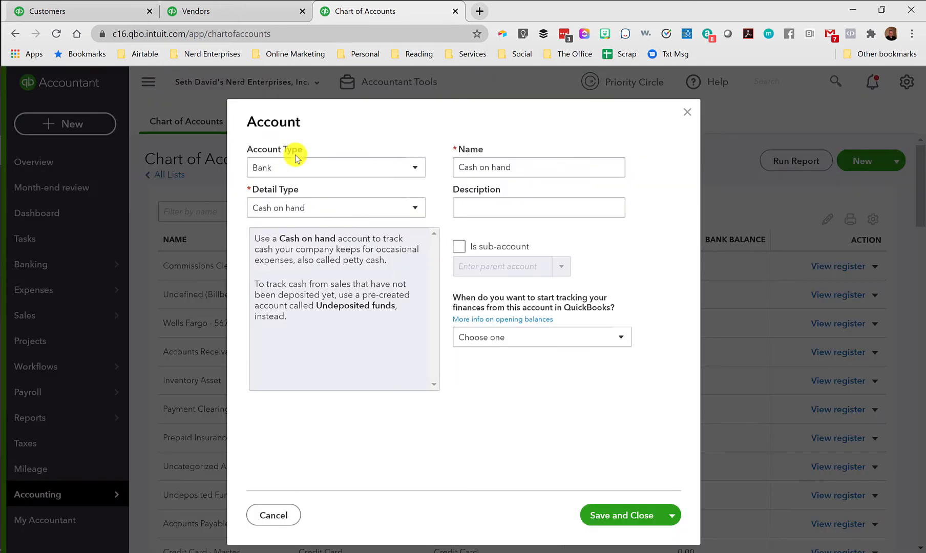
double_click(500, 167)
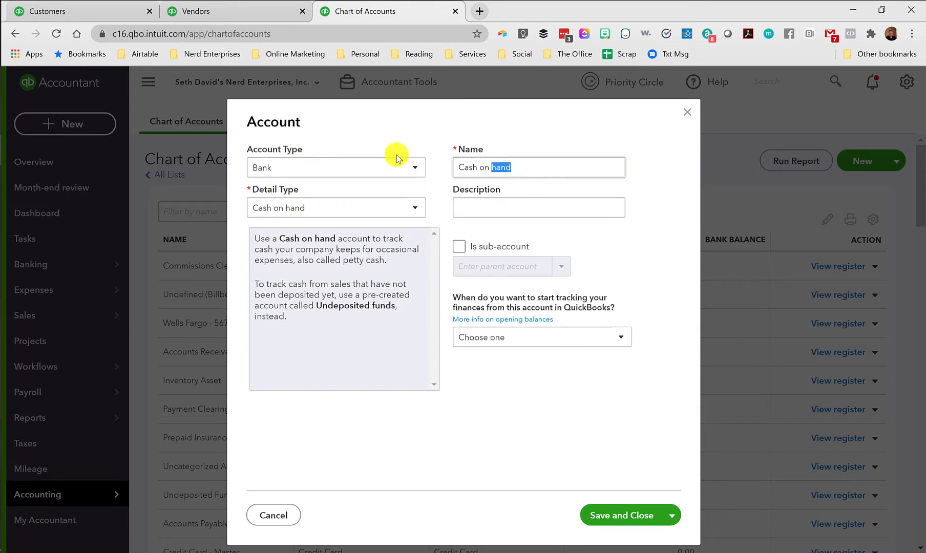
text(Barter CLeari)
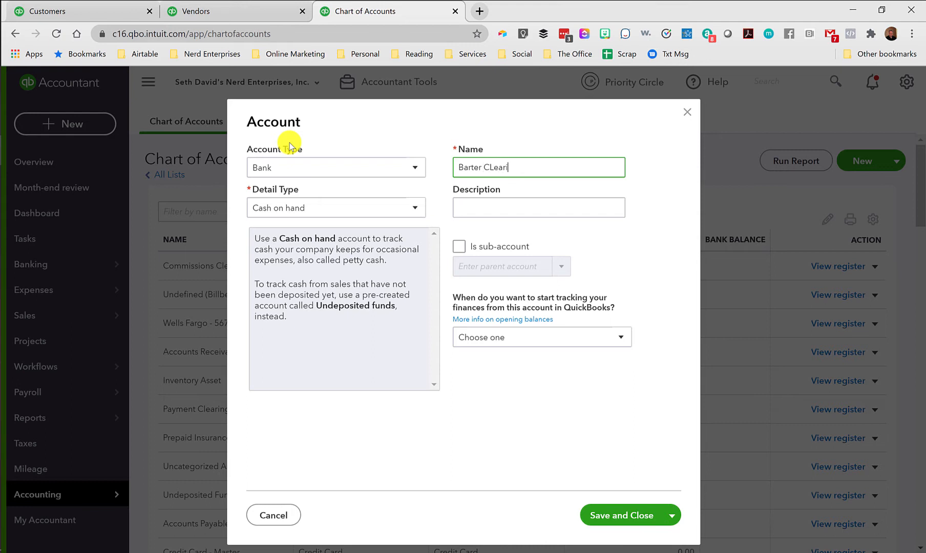
key(Backspace)
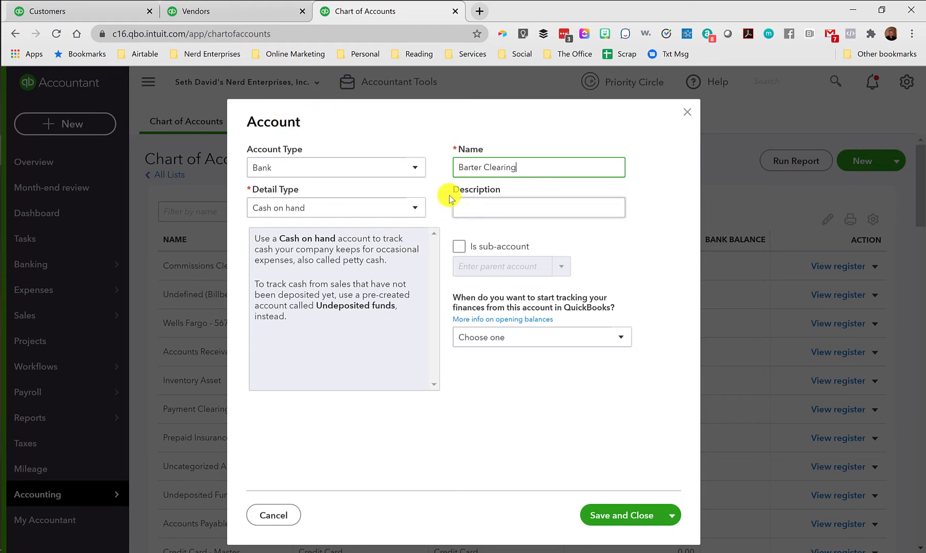
click(621, 515)
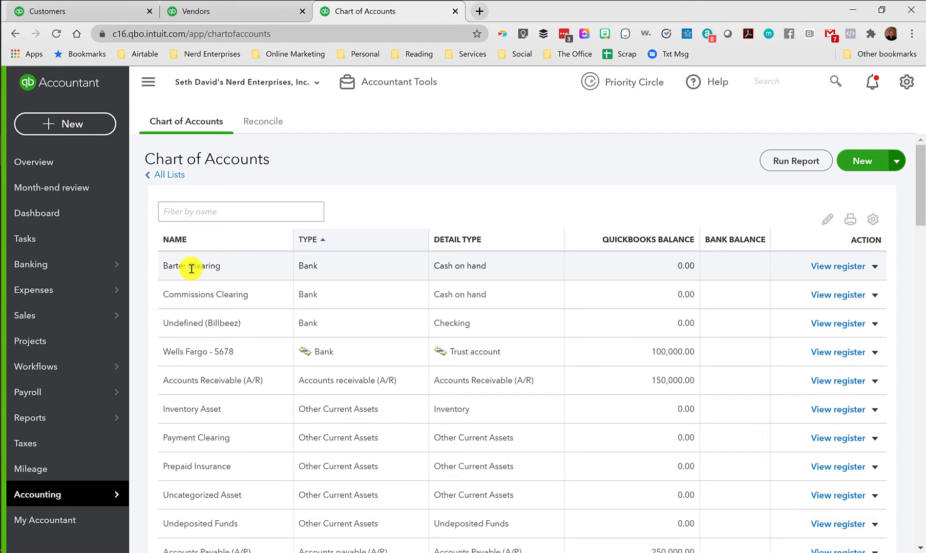
double_click(191, 266)
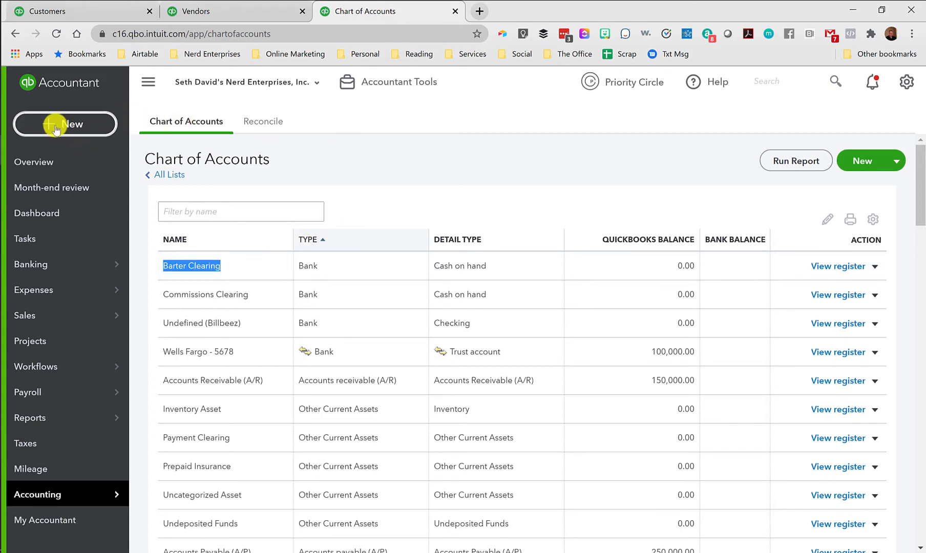
Step: Receive Raymond Reddington's payment for Invoice #1054, deposited to Barter Clearing, and save it
click(64, 124)
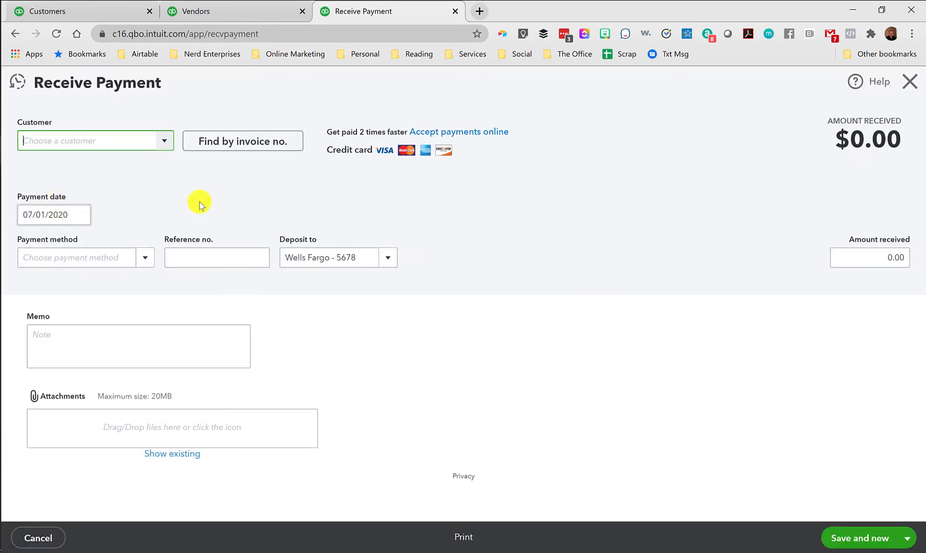
text(Raymond Reddington (c)
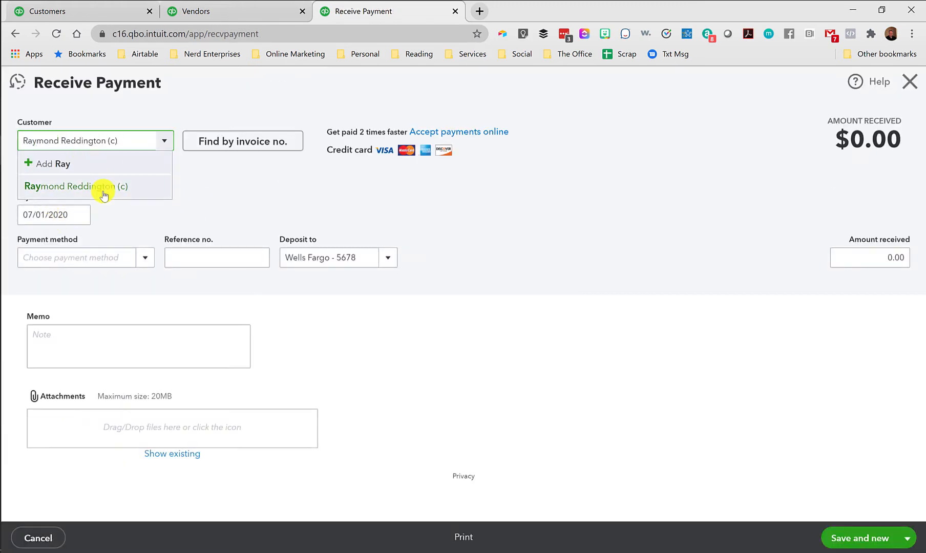
click(77, 187)
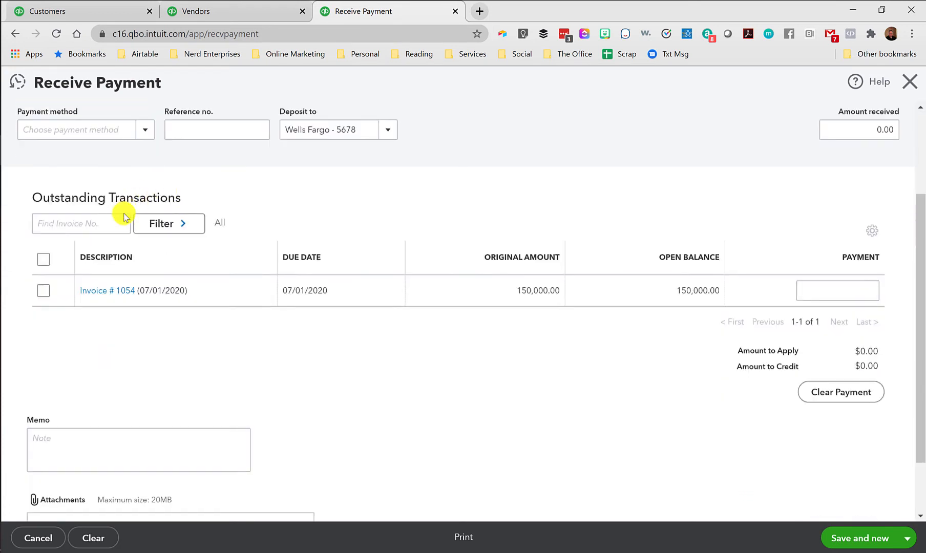
click(43, 290)
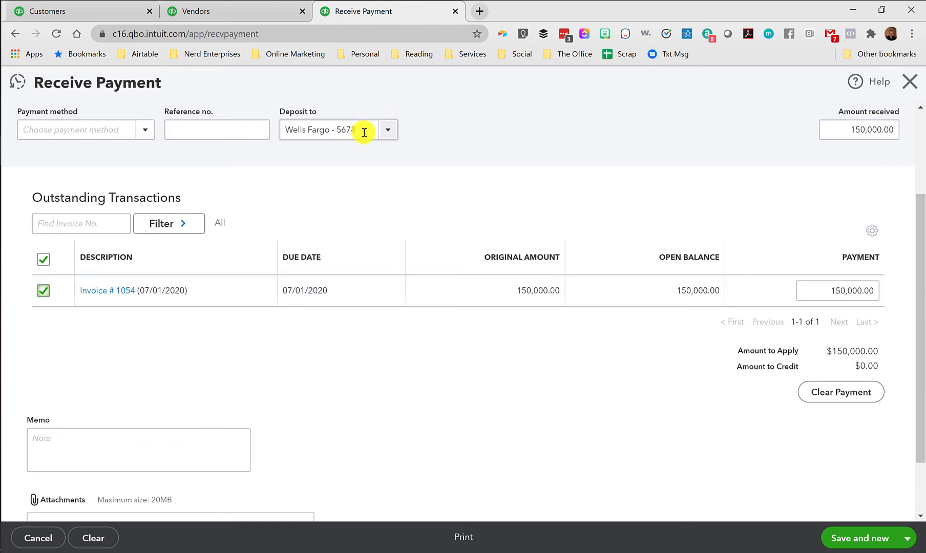
text(bar)
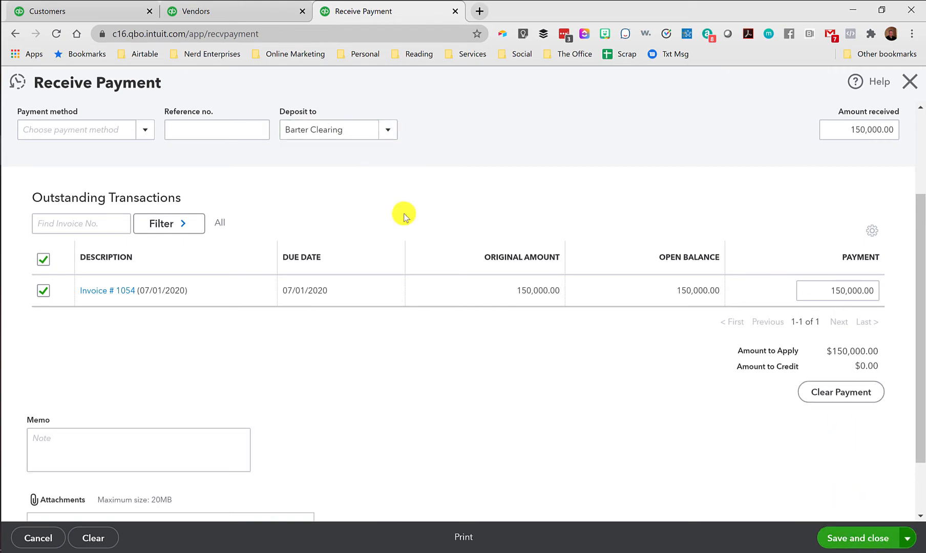
click(857, 538)
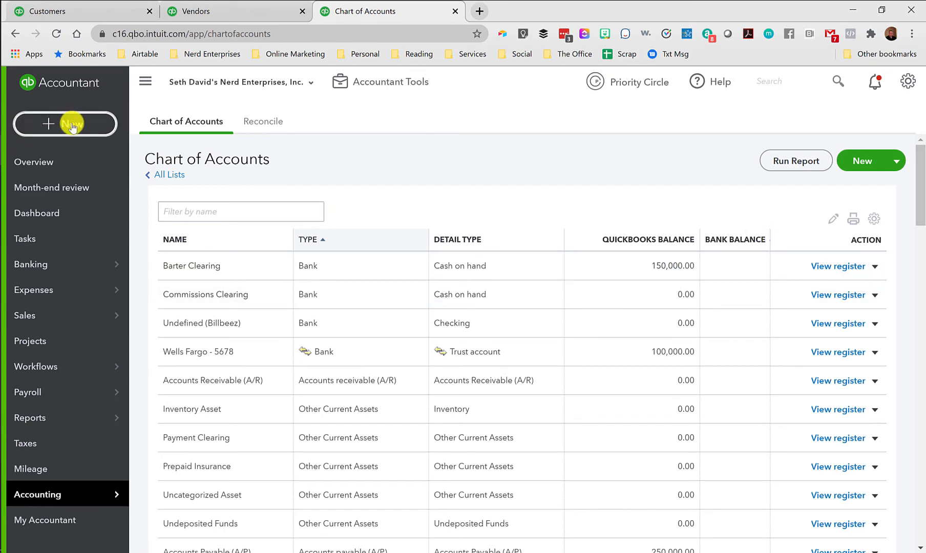
Step: Start Pay Bills and enter a full 250,000 payment on the overdue bill from Barter Clearing
click(65, 124)
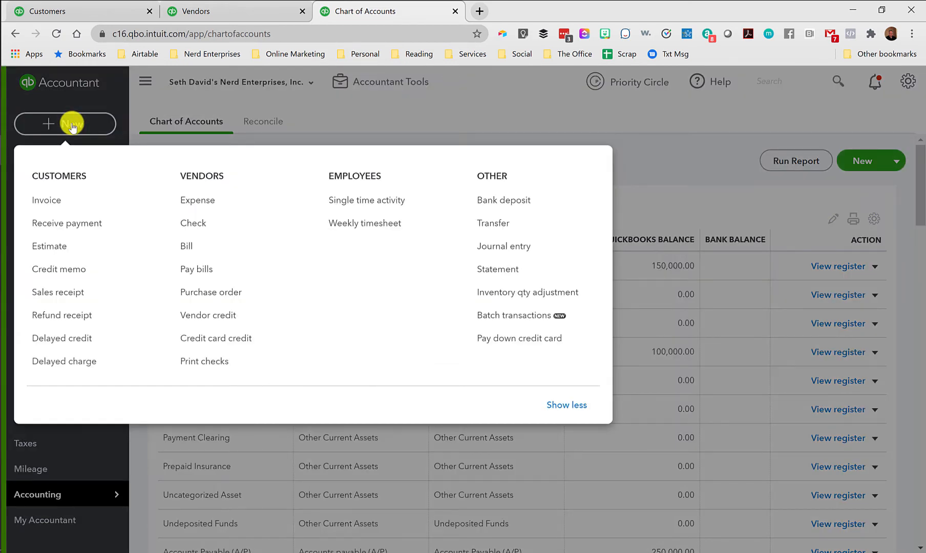
click(196, 268)
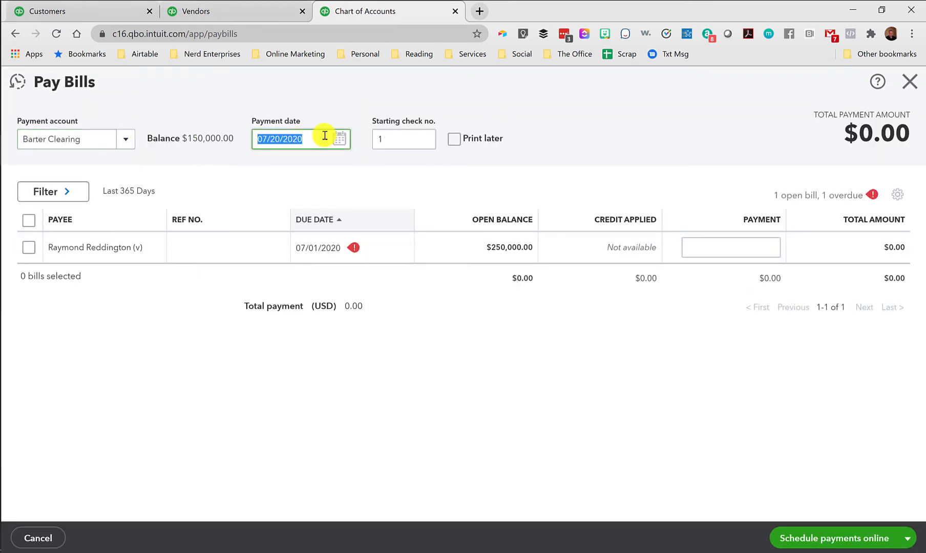
click(29, 247)
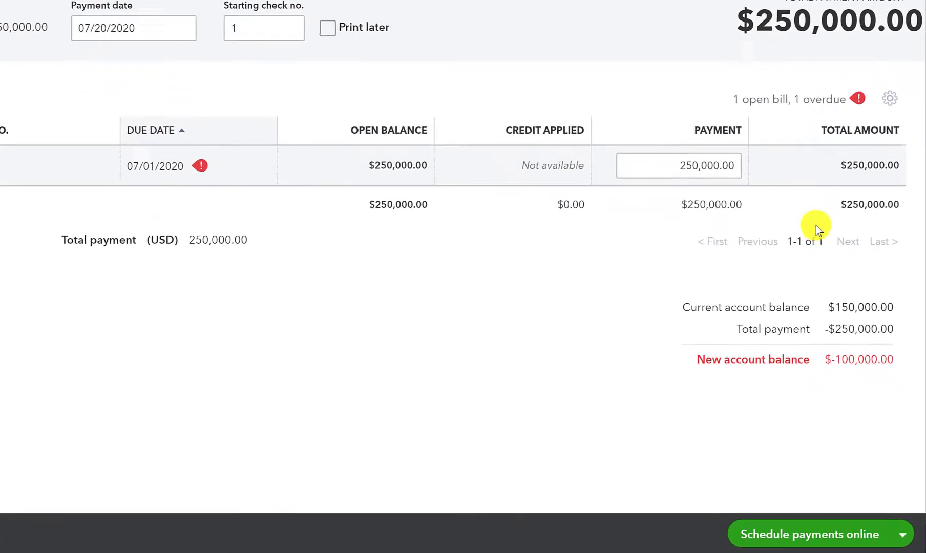
scroll(down, 3)
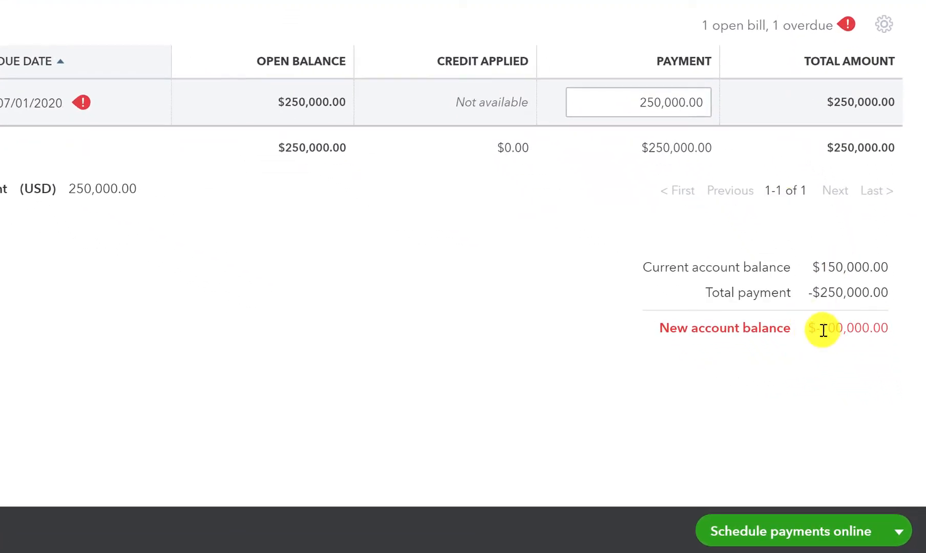
mouse_move(779, 471)
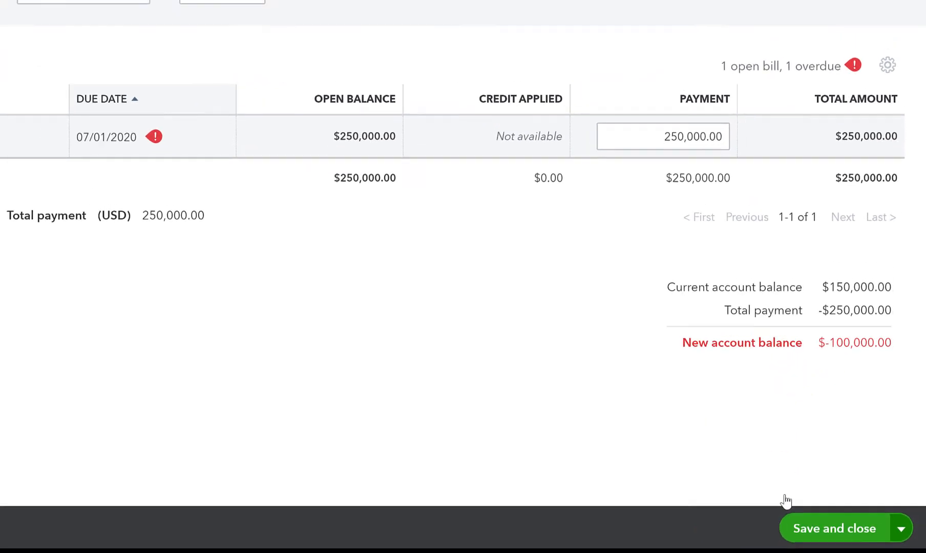
Step: Save the 250,000 bill payment, leaving Barter Clearing at -100,000
click(833, 527)
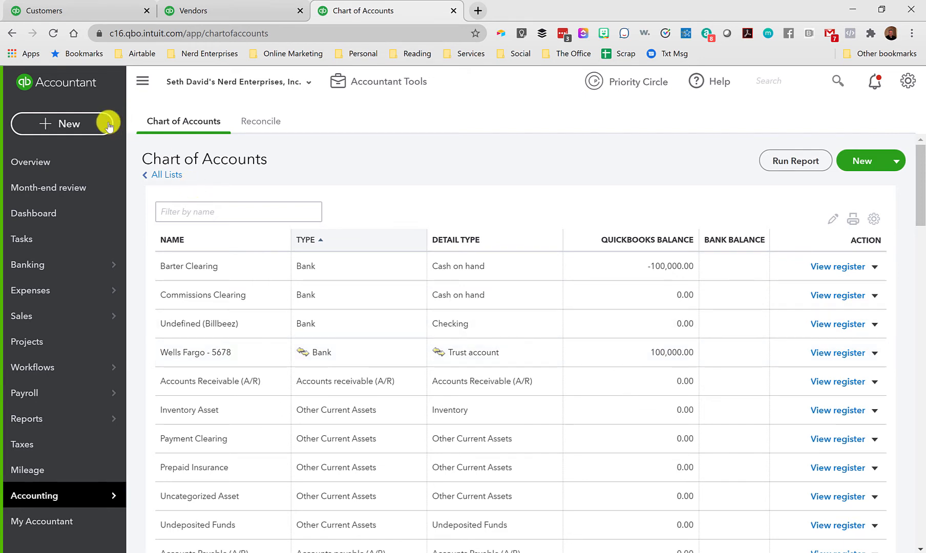
Step: Draft a new check from Wells Fargo - 5678 payable to Raymond Reddington (v)
click(68, 123)
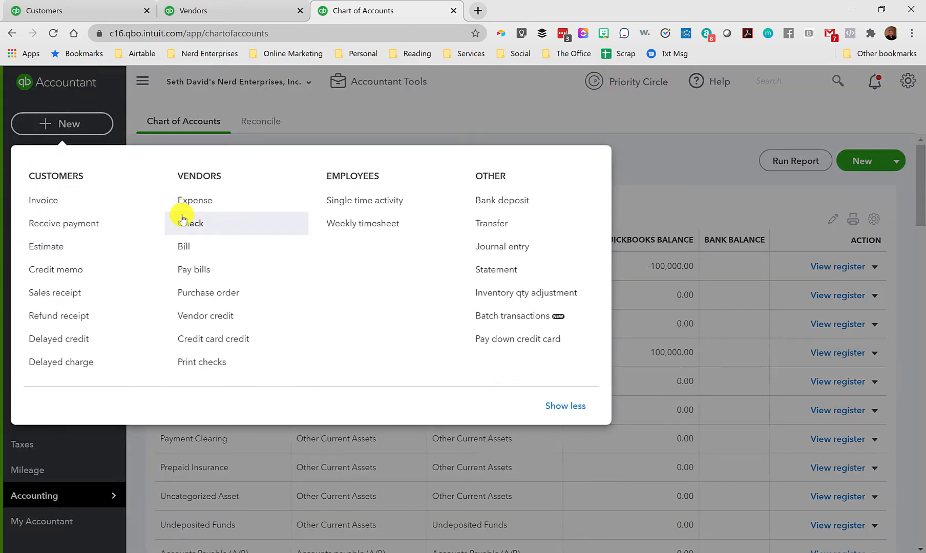
click(190, 223)
text(Raym)
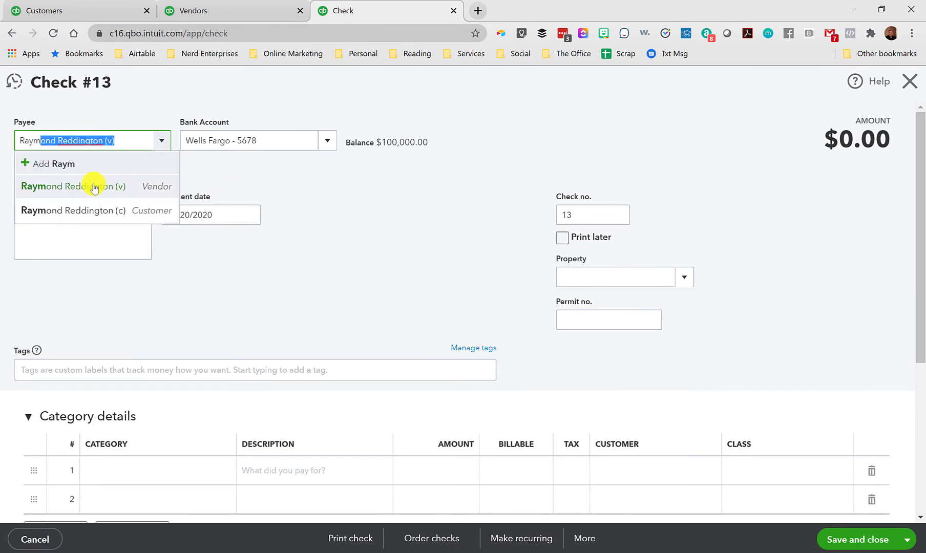
click(73, 186)
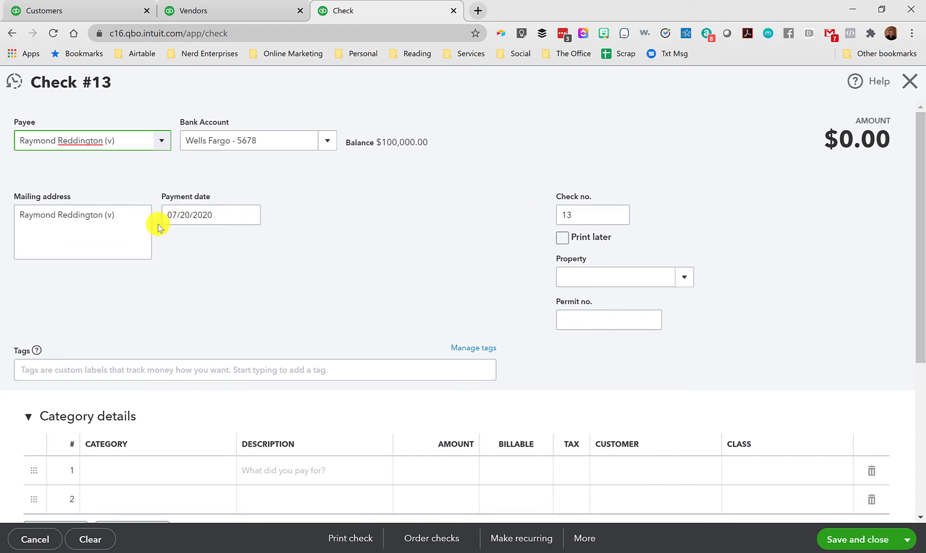
click(191, 11)
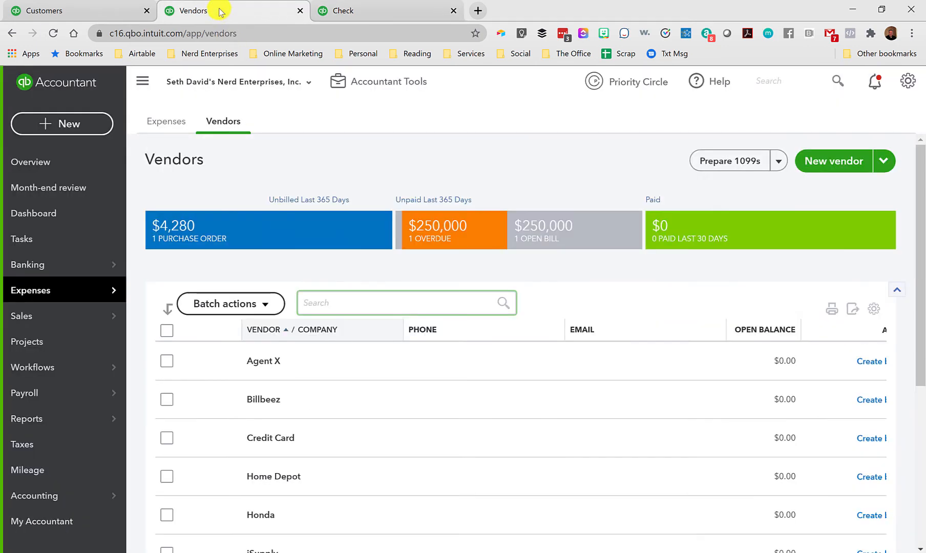
scroll(down, 3)
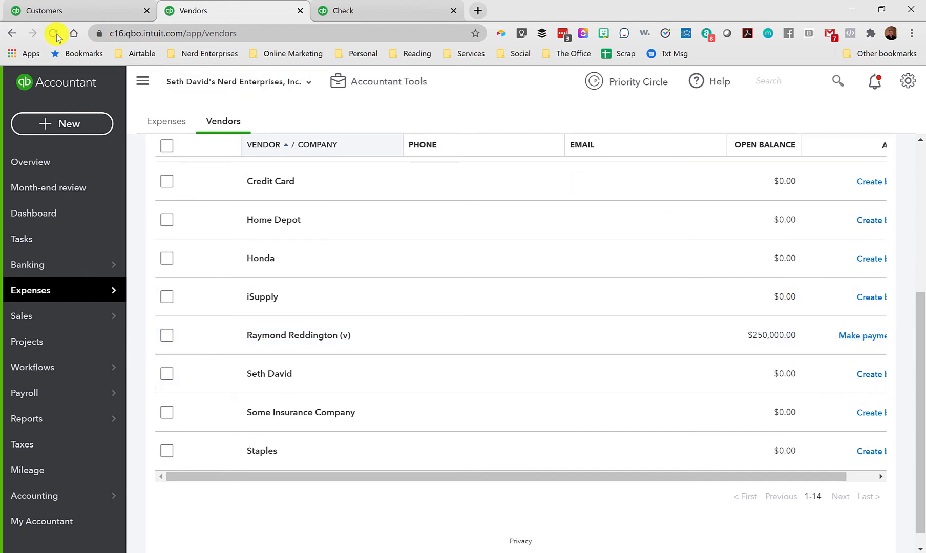
click(55, 33)
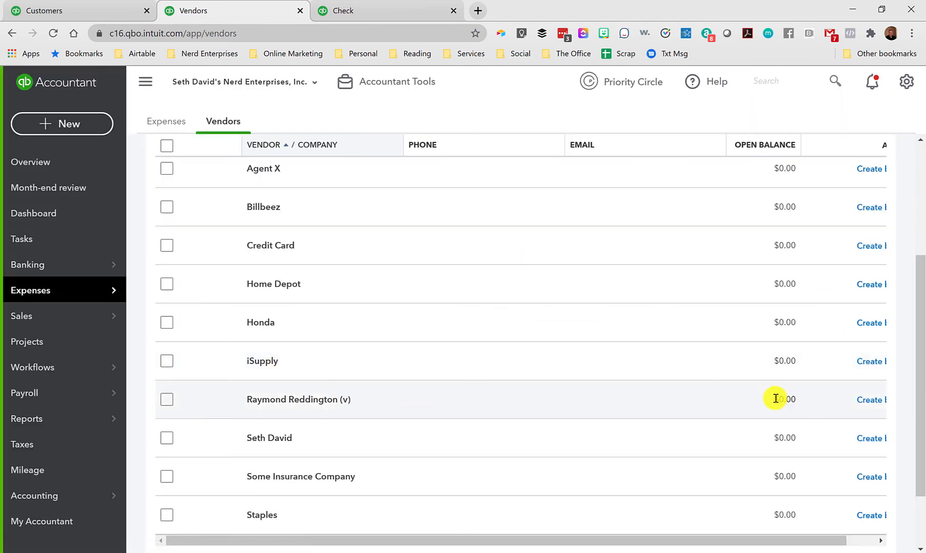
click(65, 10)
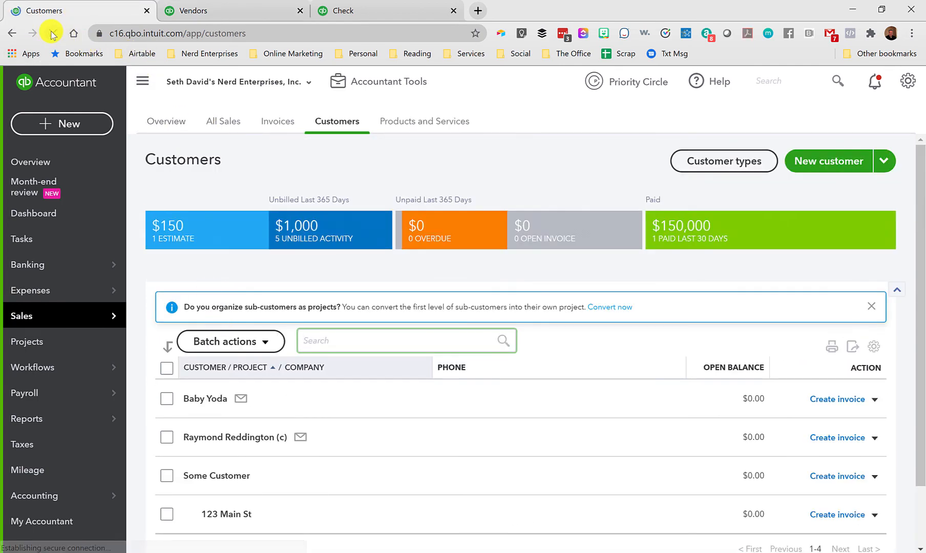
click(51, 33)
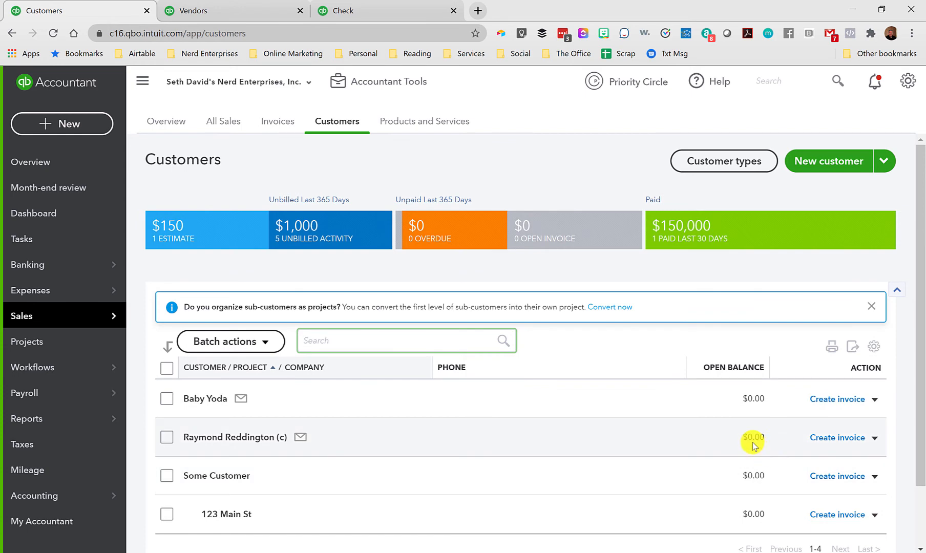
mouse_move(355, 10)
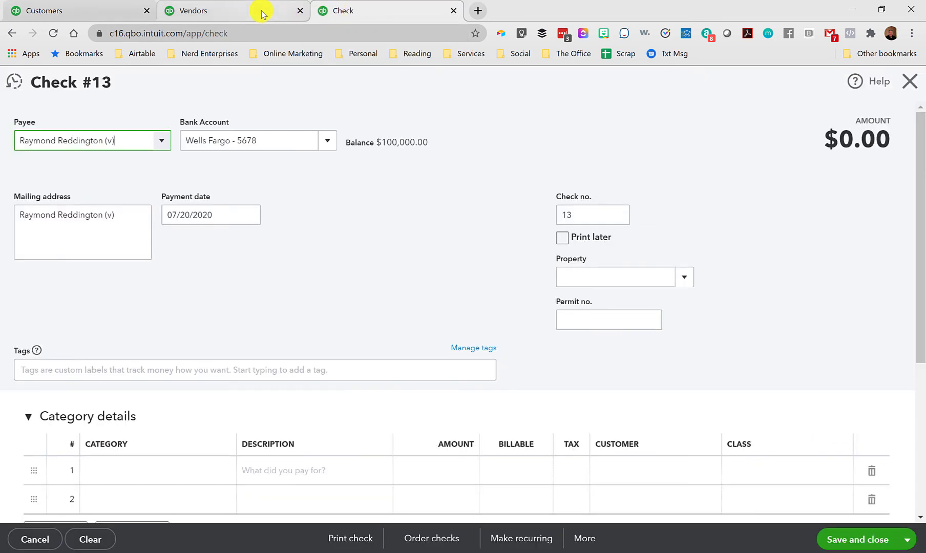
Step: Categorize the check to Barter Clearing for 100,000
click(203, 10)
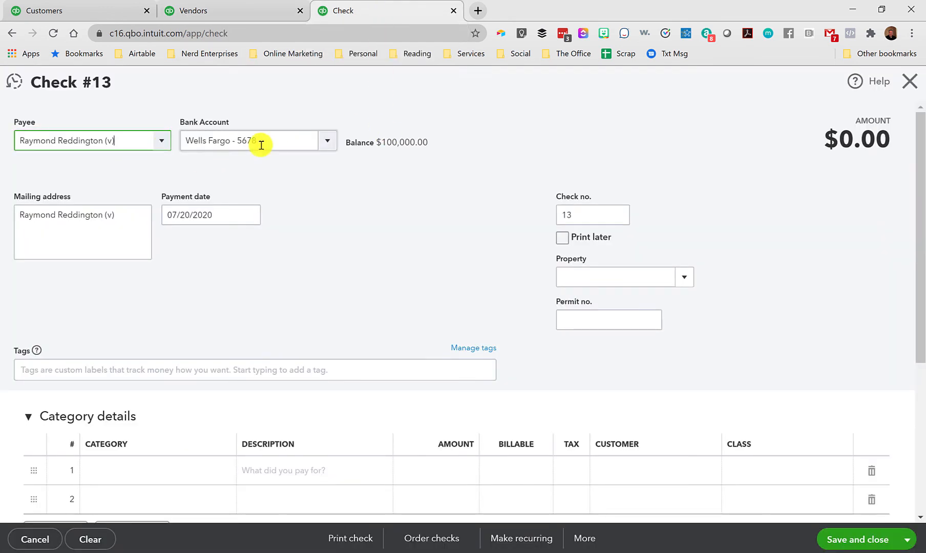
scroll(down, 3)
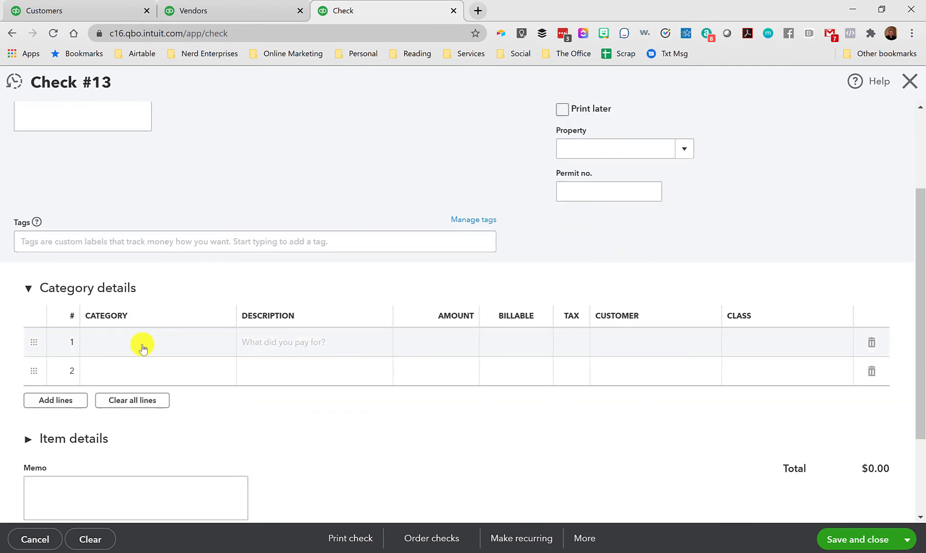
text(bar)
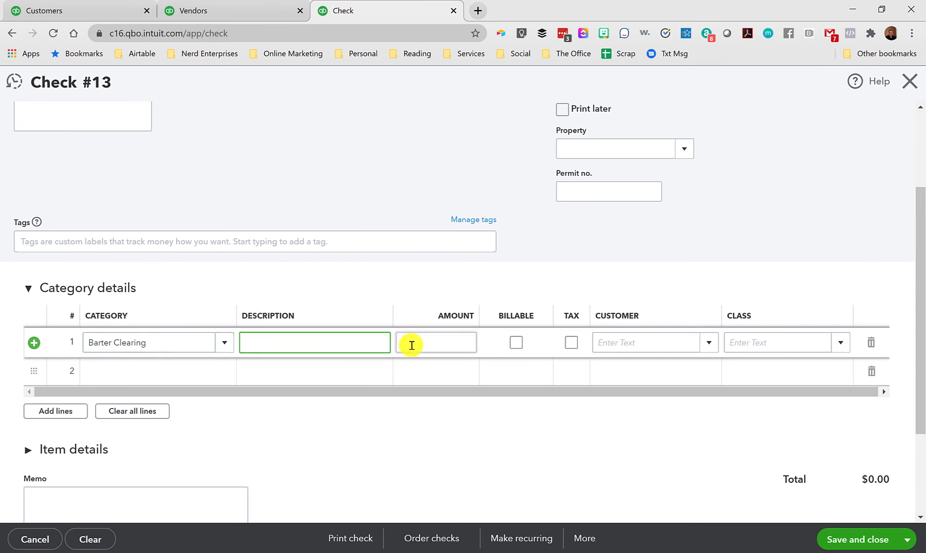
text(100,000.00)
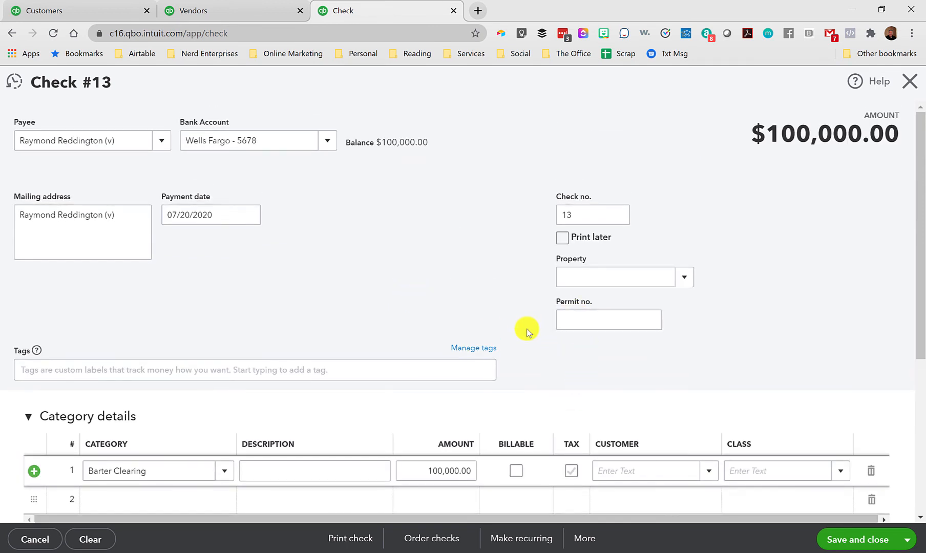
Step: Describe the line as 'difference in balance owed vs what he owed'
scroll(down, 3)
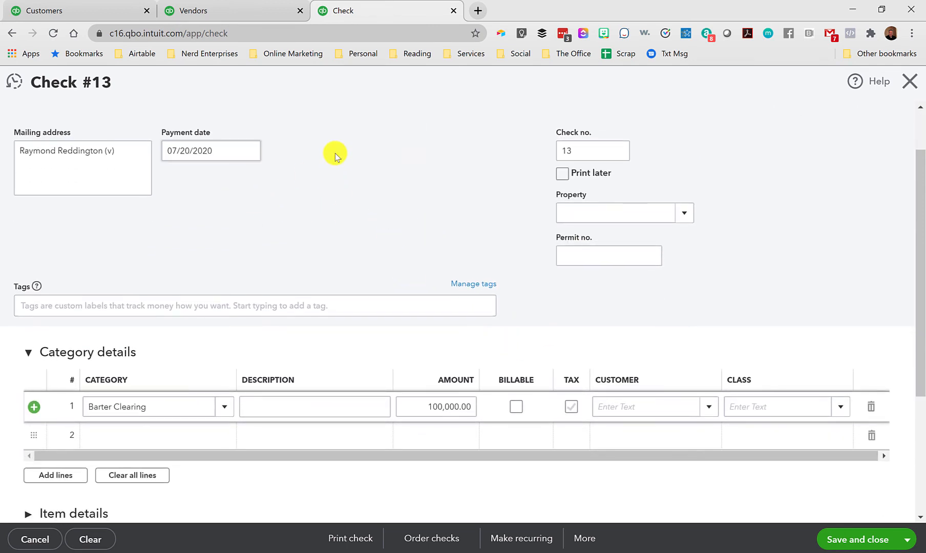
scroll(down, 3)
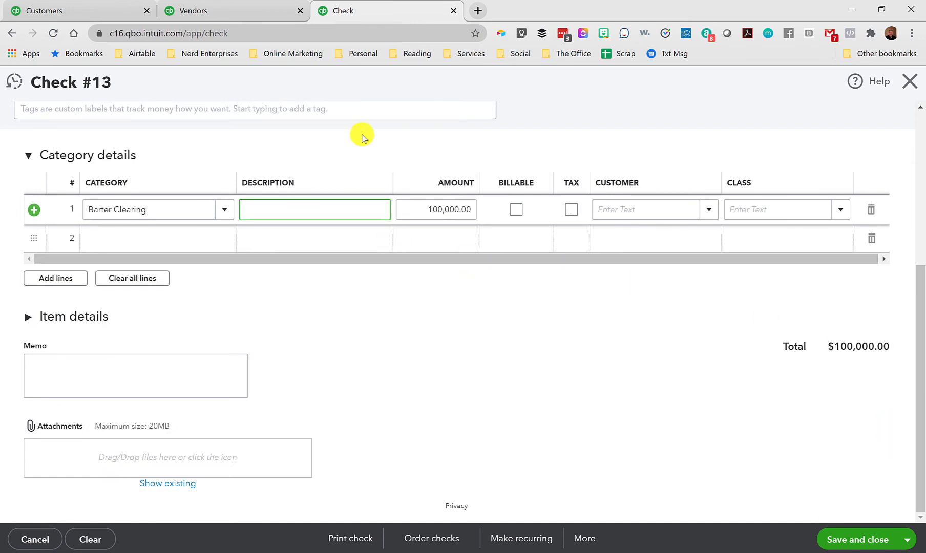
text(differen)
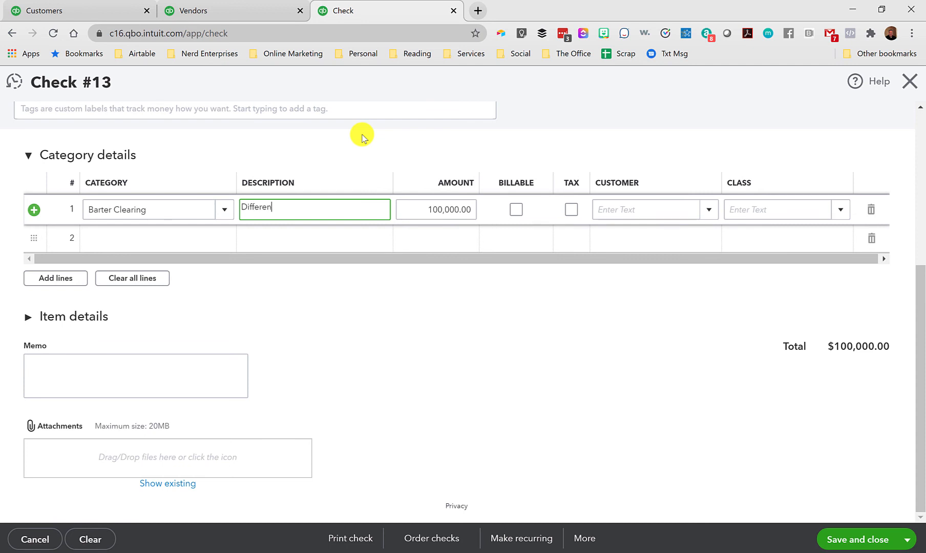
text(ce in balance)
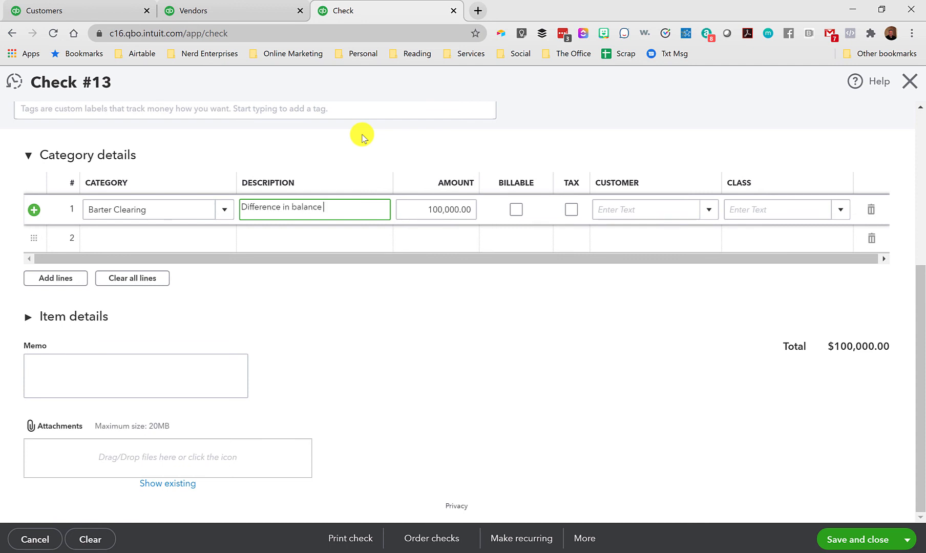
text(owed vs what)
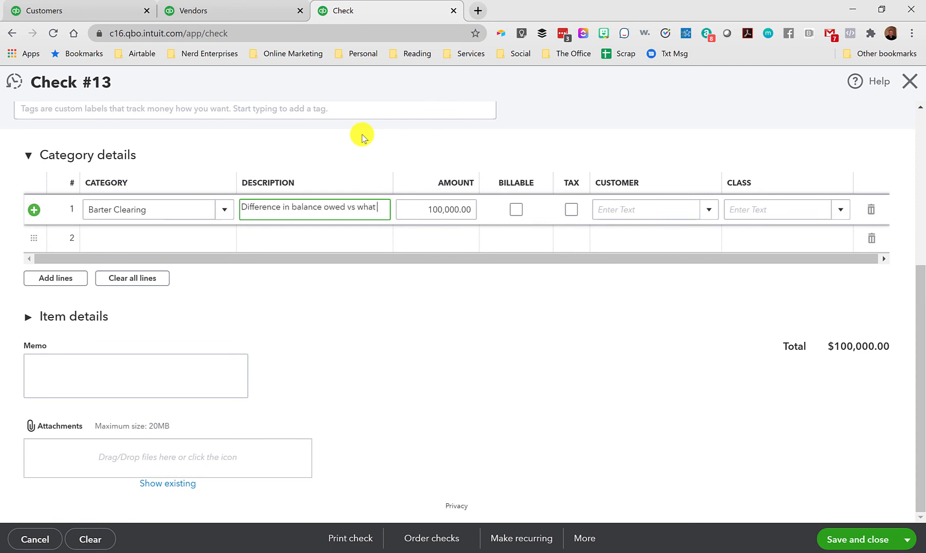
text(he owed us!)
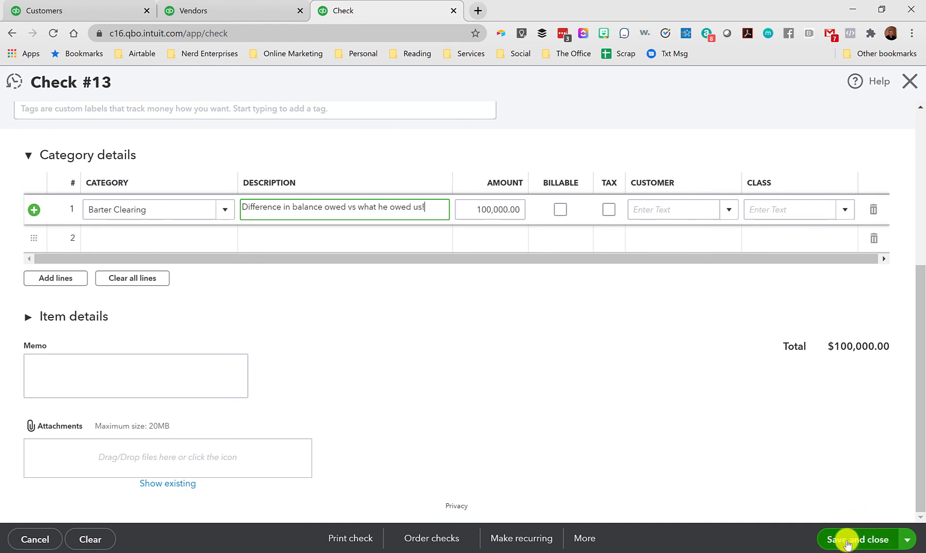
Step: Save check 13 and confirm despite the missing Class warning
click(857, 539)
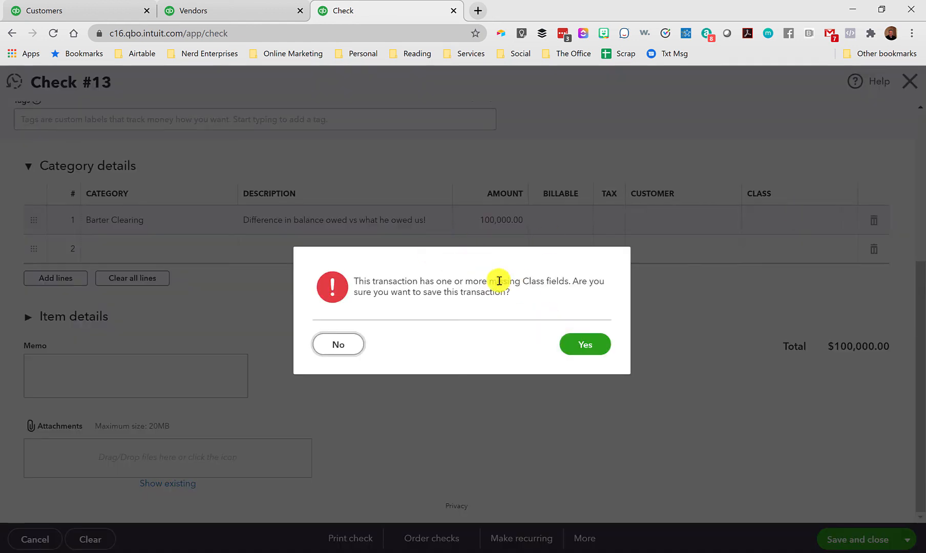
click(584, 344)
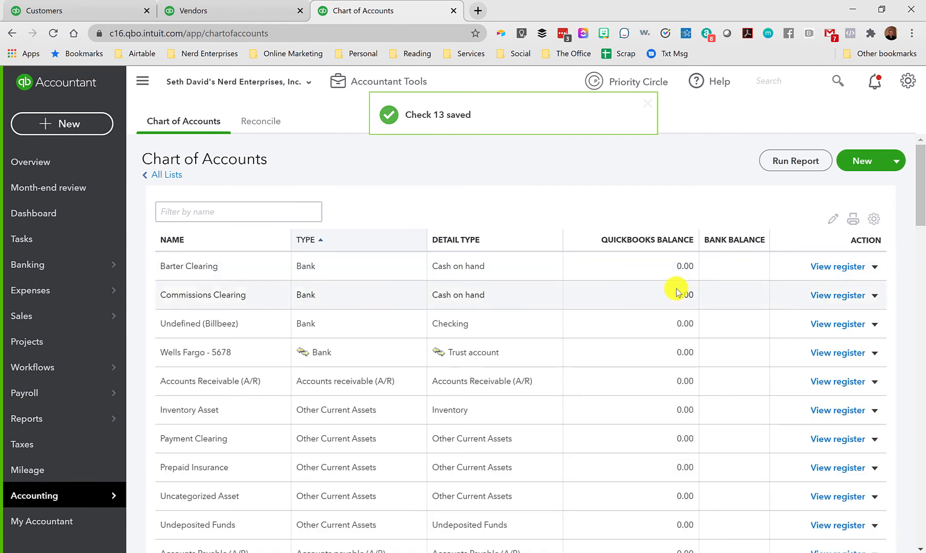
mouse_move(697, 272)
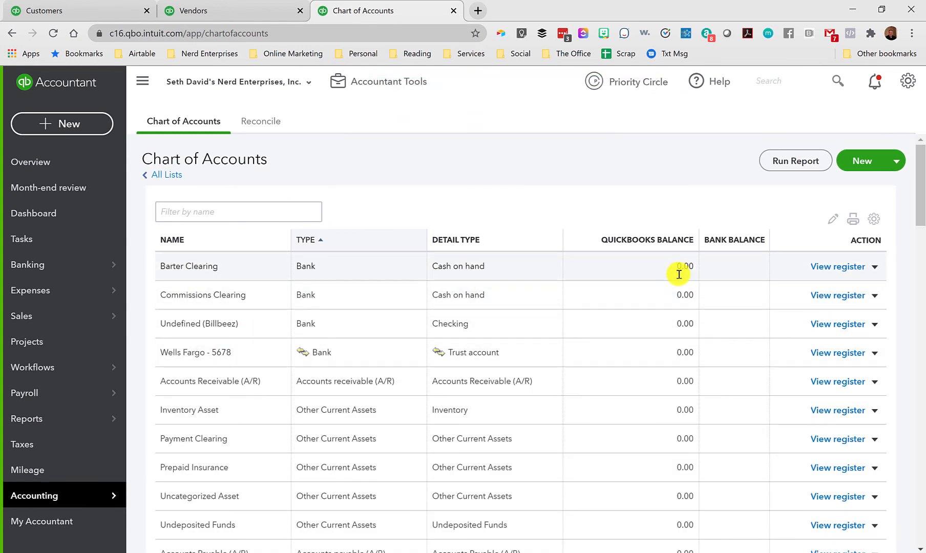
mouse_move(678, 352)
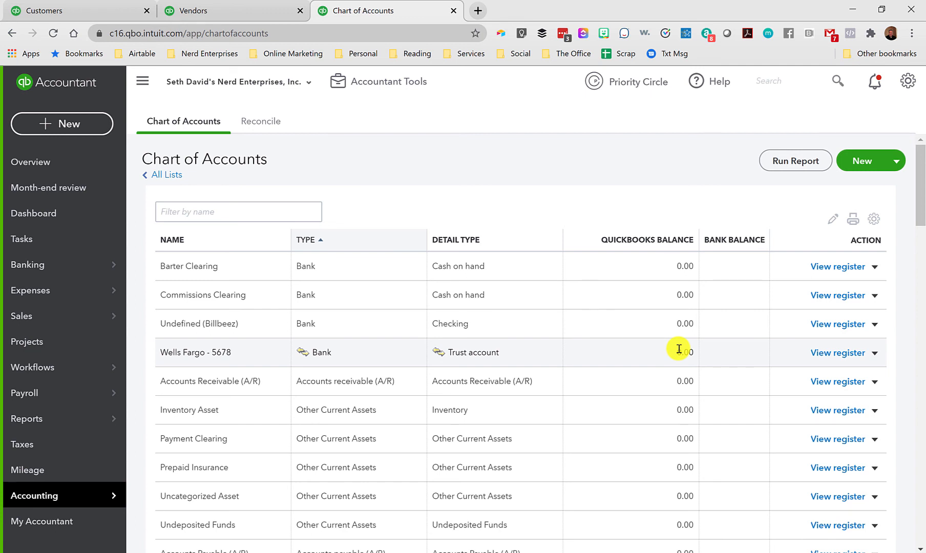
mouse_move(679, 349)
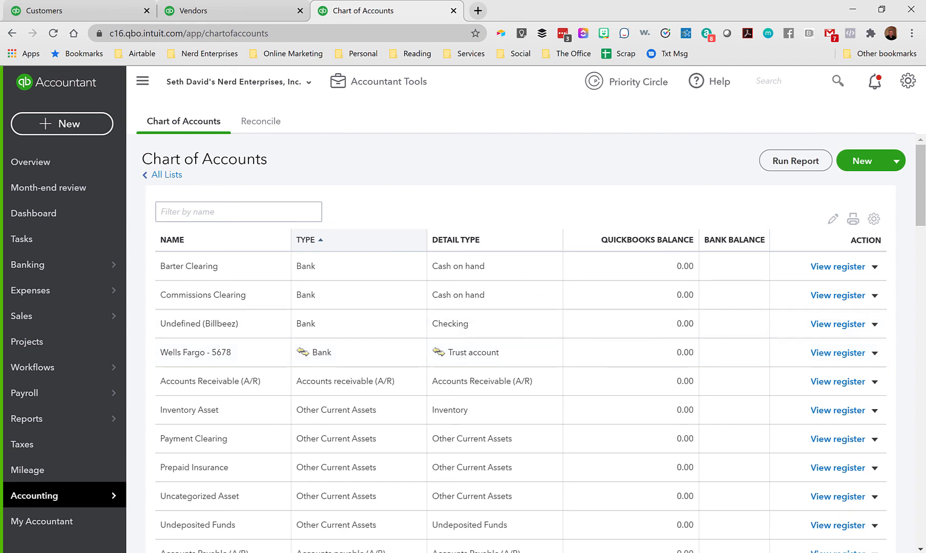